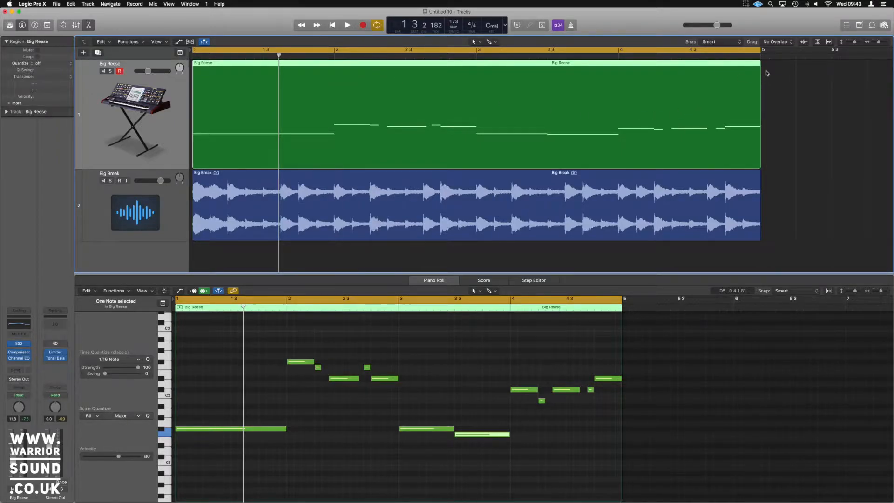
Play and stop the project twice, then insert a stereo Noise Gate on Big Reese.
click(347, 24)
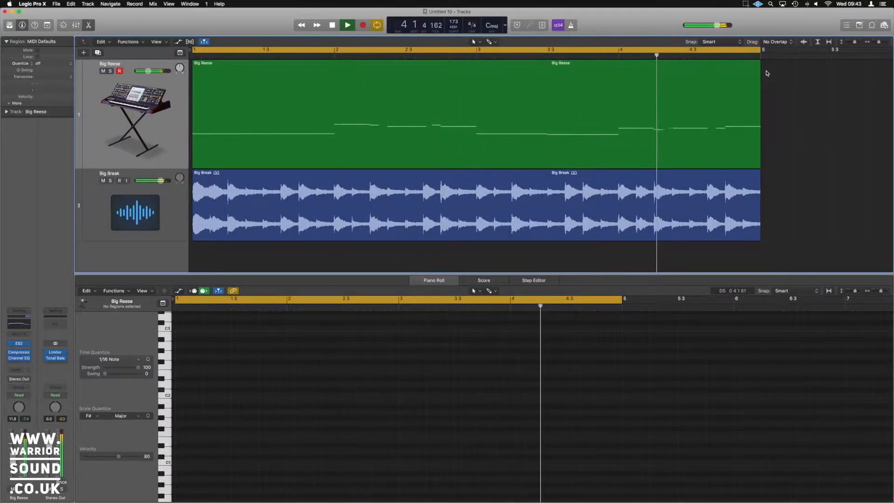
click(362, 25)
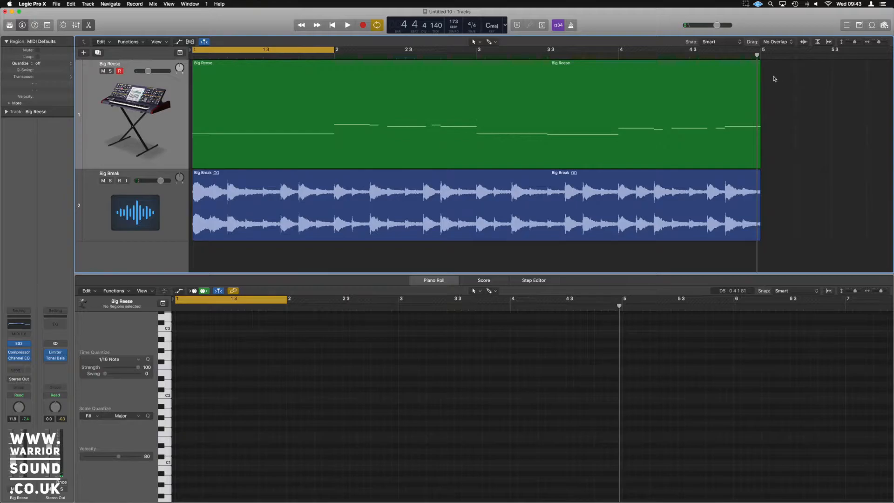
click(347, 25)
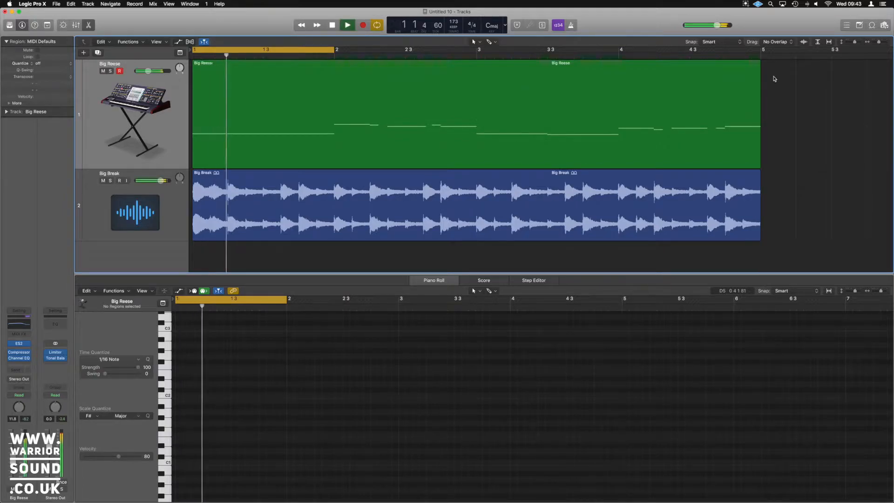
click(362, 25)
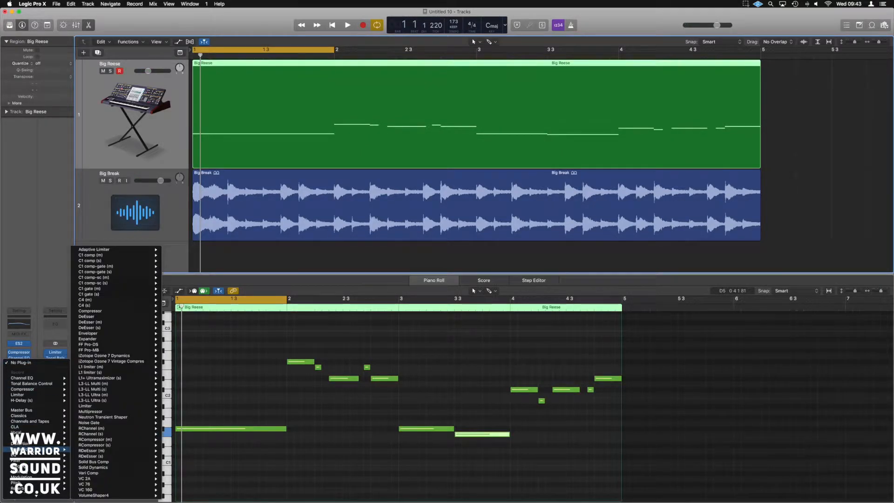
mouse_move(89, 424)
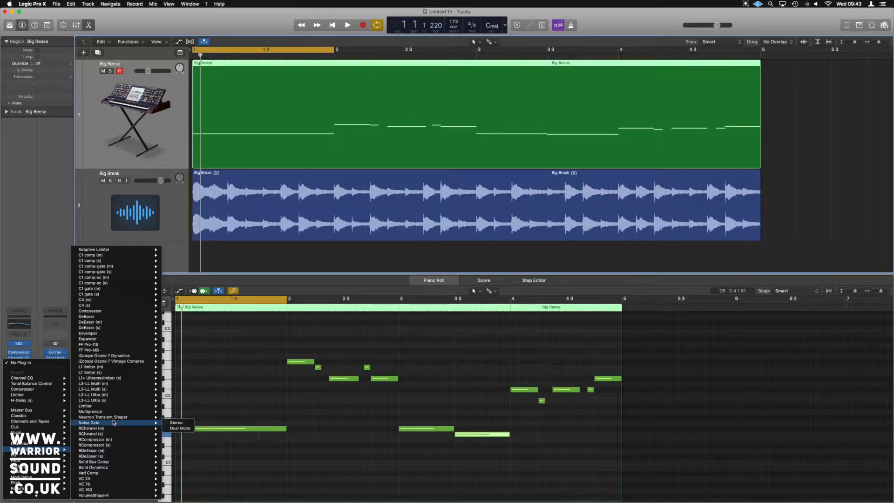
click(177, 422)
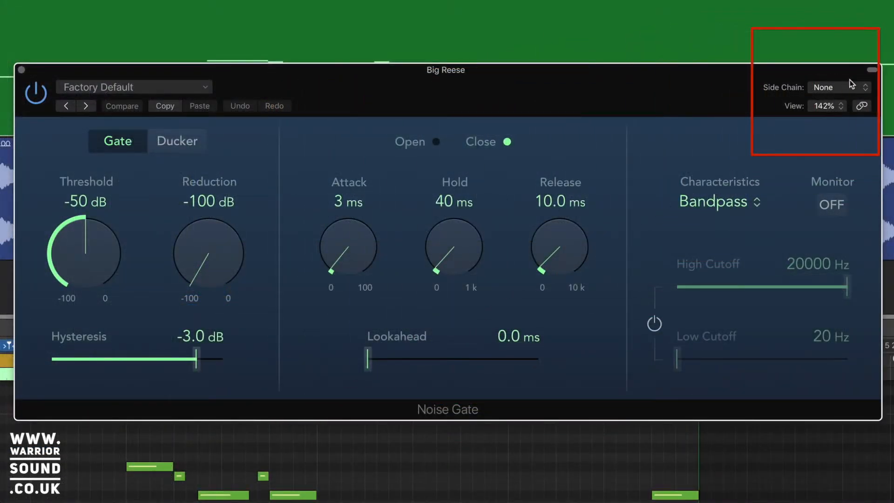
Choose Big Break (Audio 1) as the Noise Gate's side-chain source.
click(841, 87)
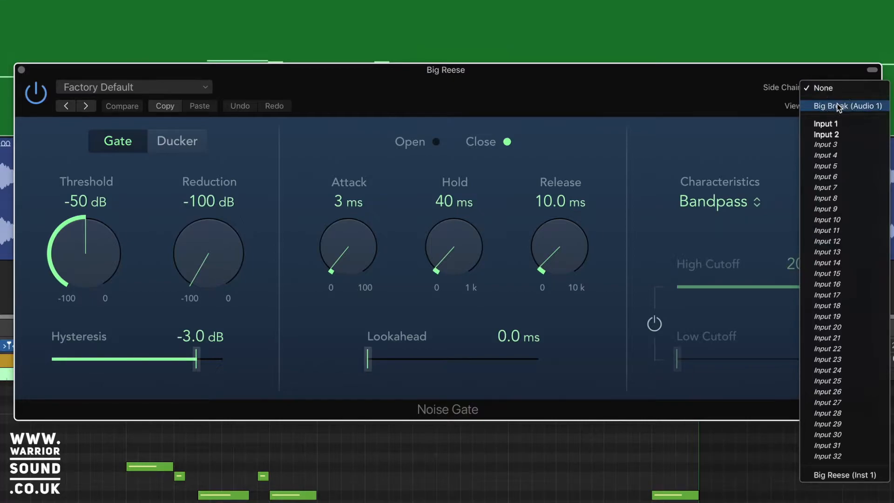
click(846, 106)
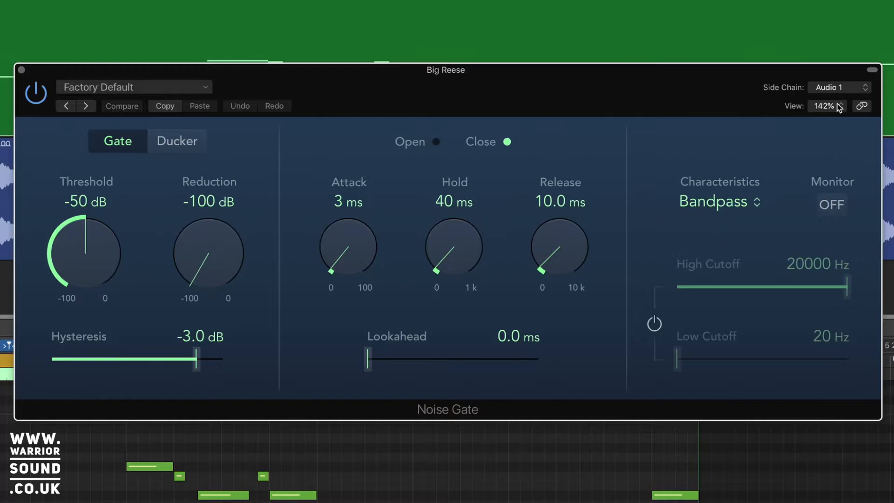
mouse_move(724, 151)
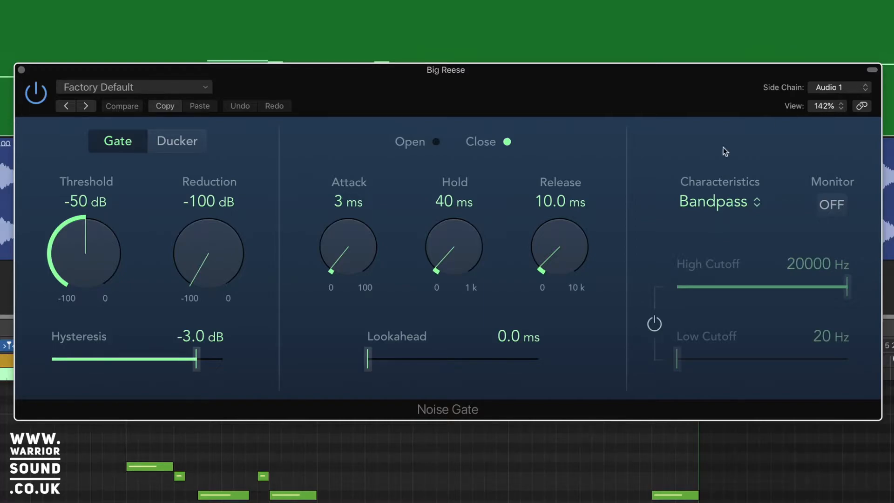
mouse_move(94, 247)
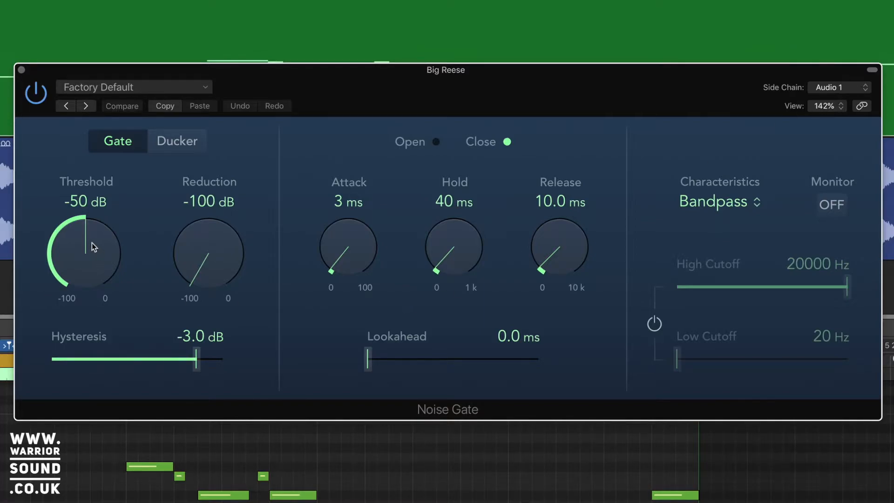
Drag the Threshold knob down to -62 dB, then up to -8 dB.
drag(84, 245, 101, 268)
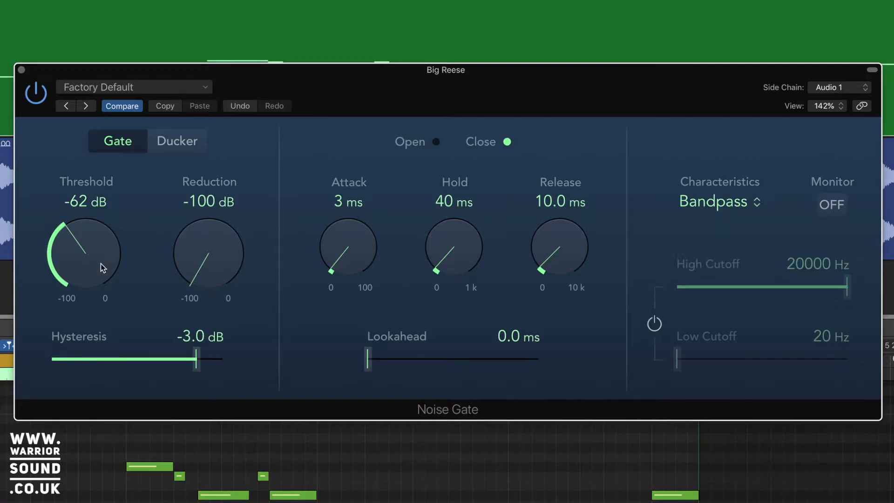
drag(100, 266, 96, 251)
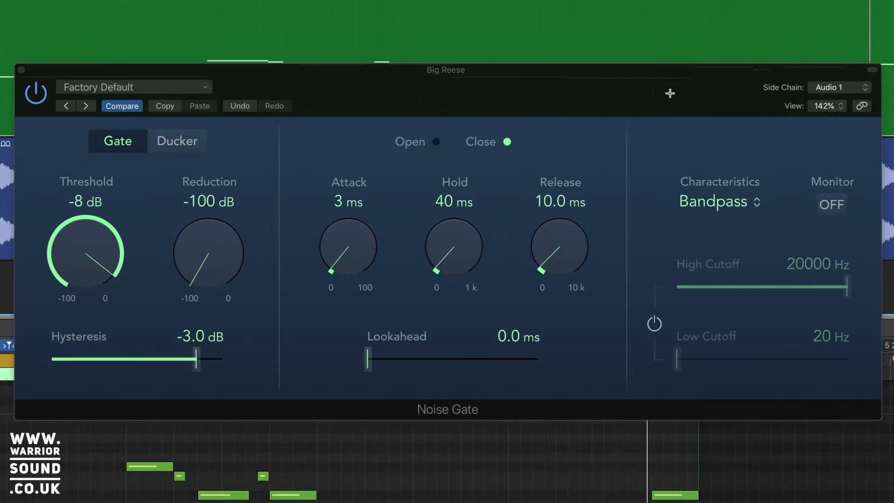
mouse_move(628, 97)
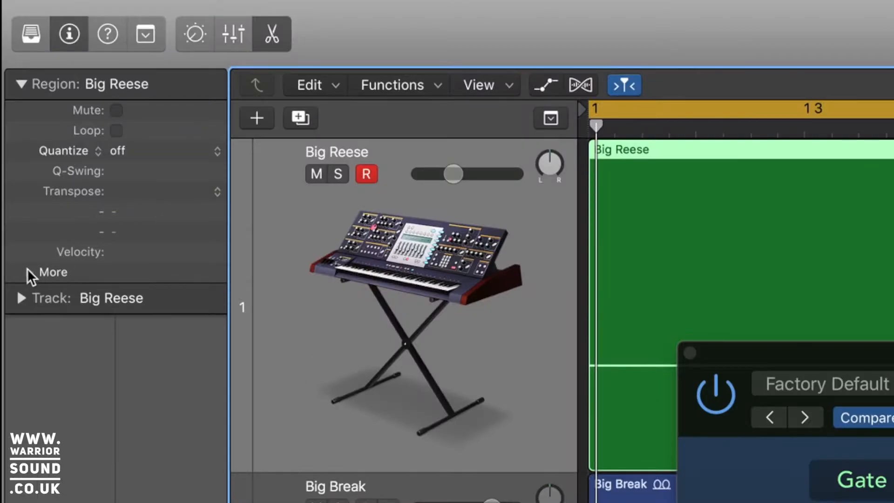
Expand the More parameters in the Big Reese Region inspector.
click(52, 272)
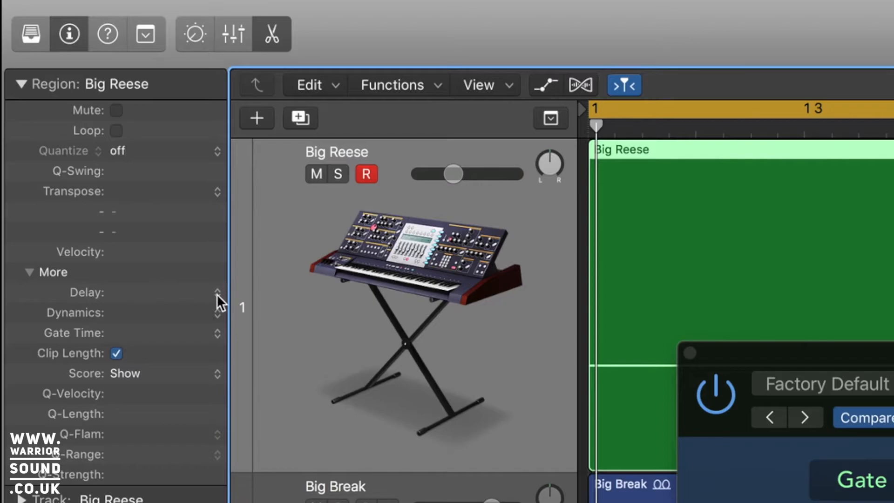
click(217, 292)
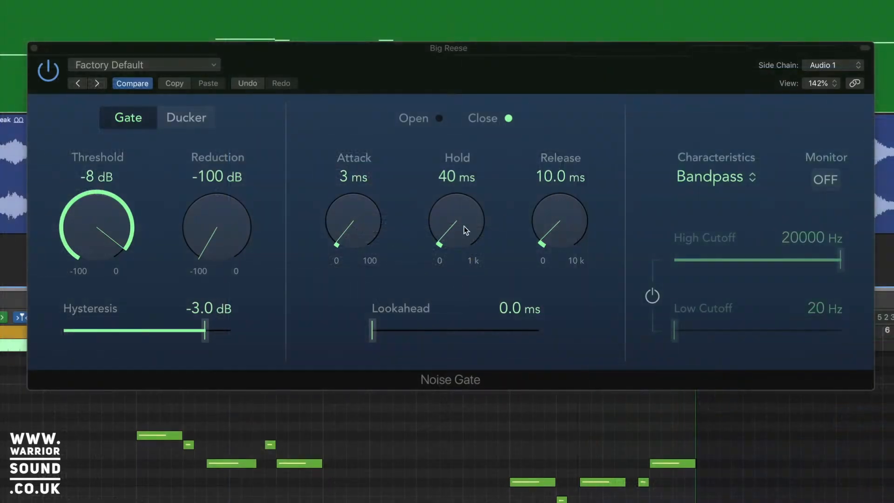
mouse_move(353, 236)
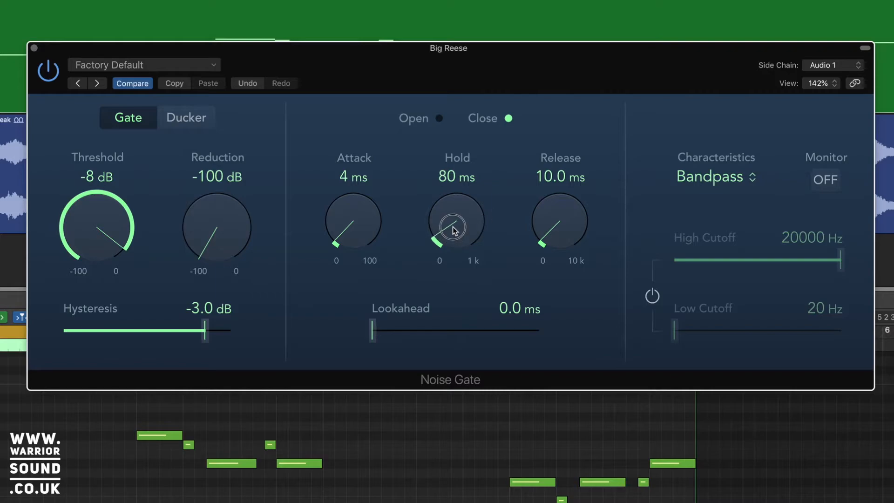
Set the gate's hold to 100 ms and lengthen release to 70.7 ms.
drag(457, 222, 457, 211)
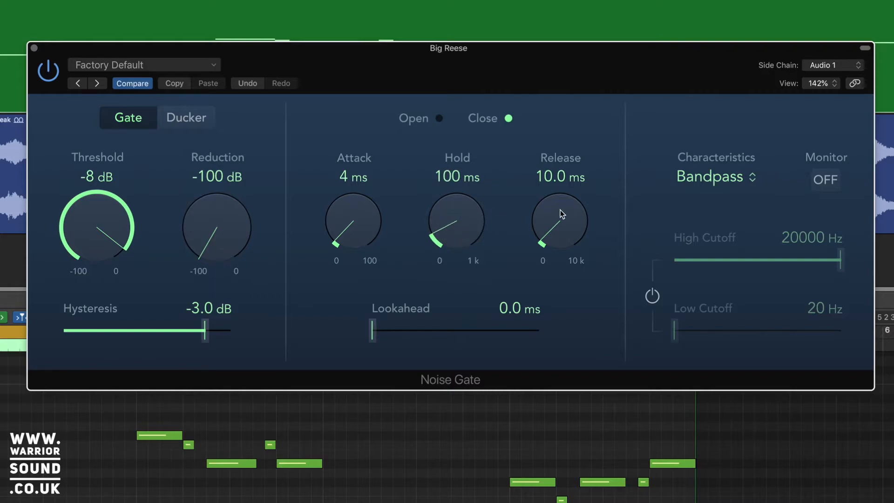
drag(559, 222, 562, 216)
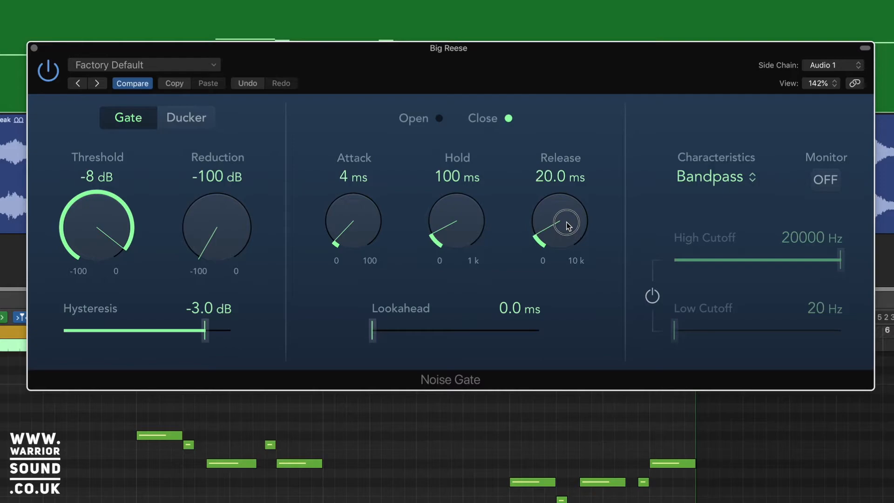
drag(562, 225, 570, 200)
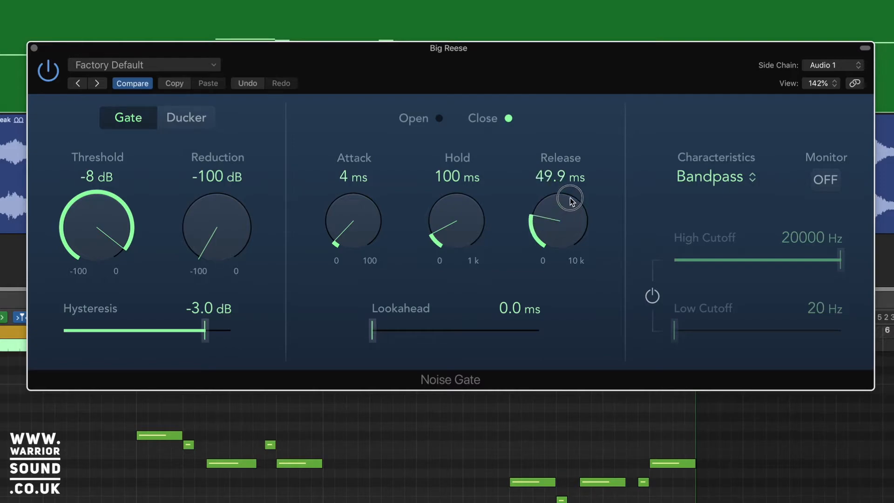
drag(571, 201, 573, 189)
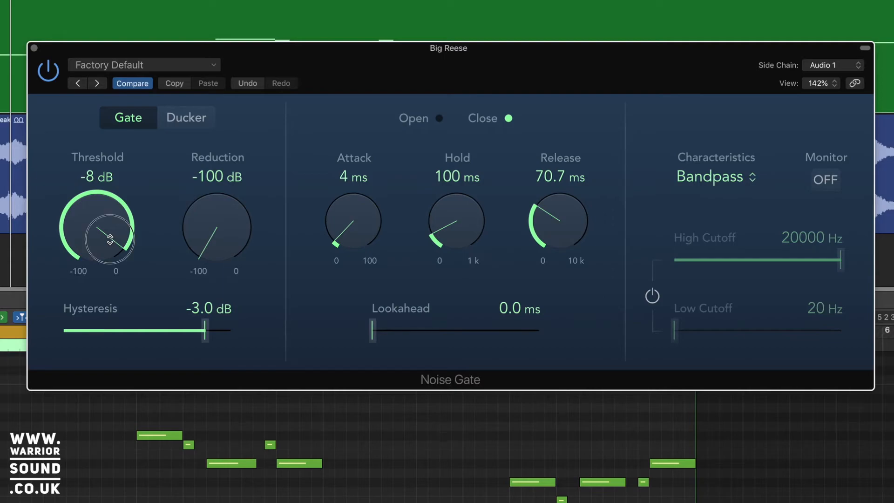
Sweep the threshold through 0, -4 and -7 dB, ending at -10 dB.
drag(97, 228, 111, 223)
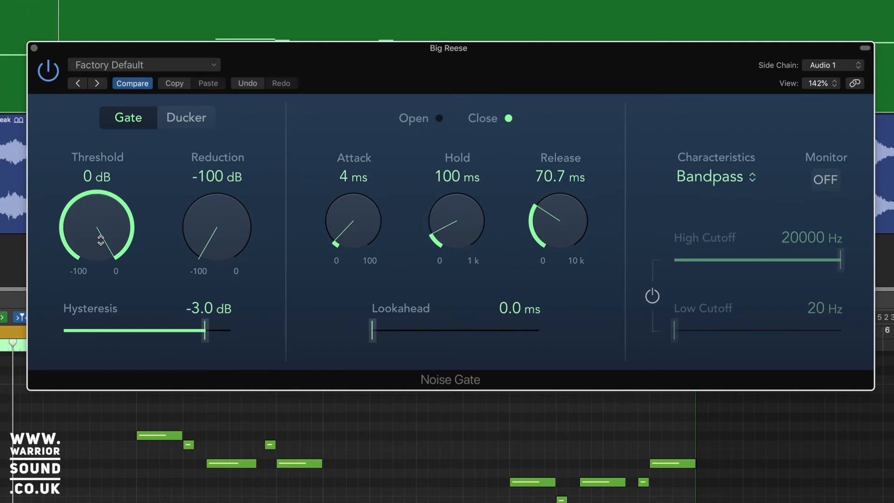
drag(100, 240, 100, 251)
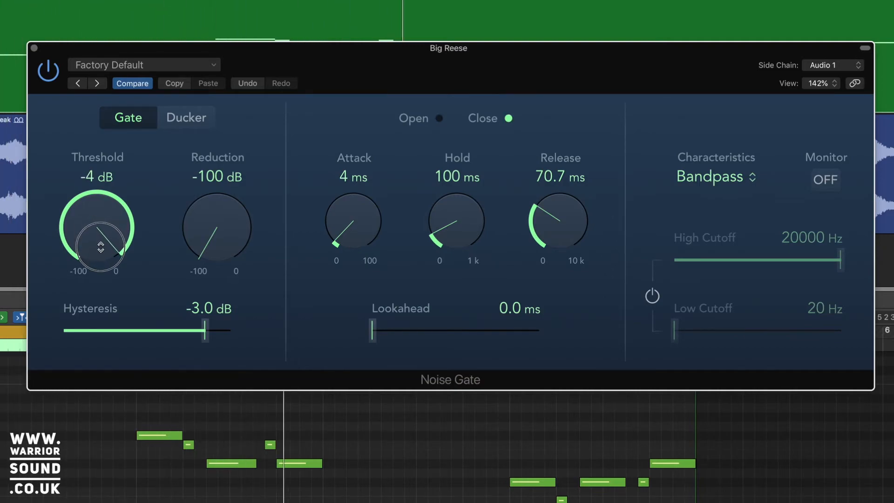
drag(97, 229, 97, 245)
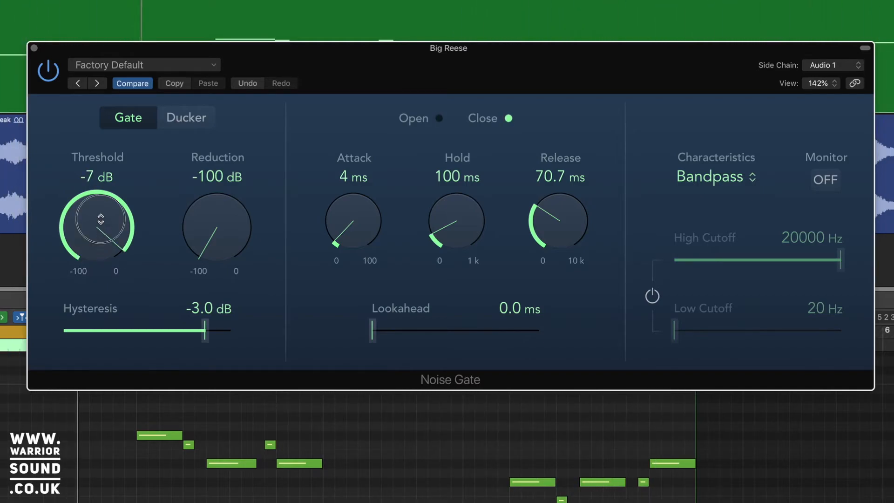
drag(97, 223, 97, 233)
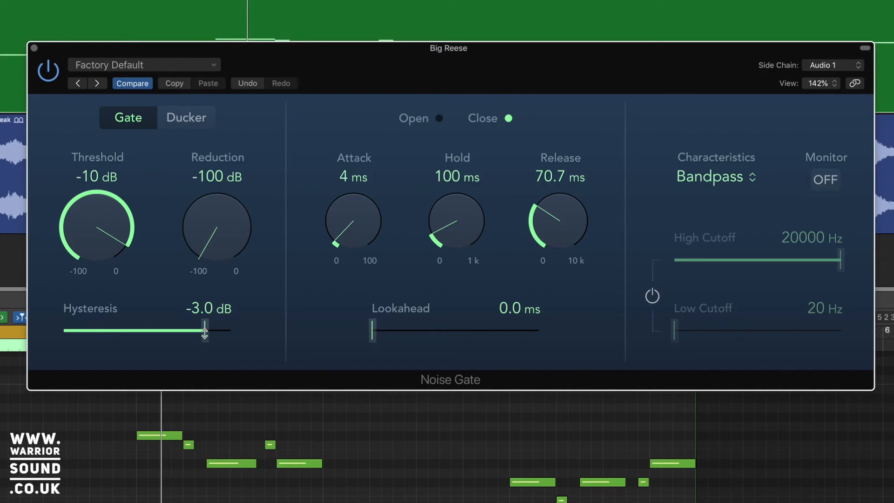
Set the Hysteresis slider to -6.0 dB.
drag(204, 330, 183, 330)
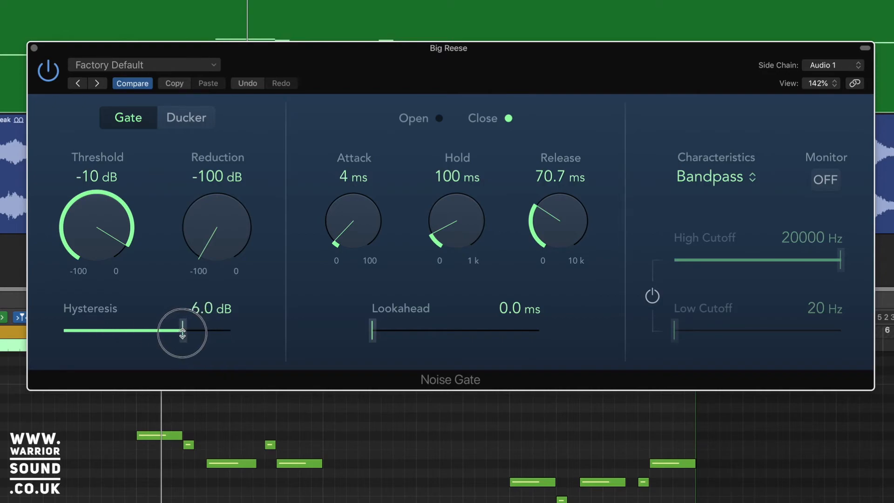
drag(182, 330, 182, 330)
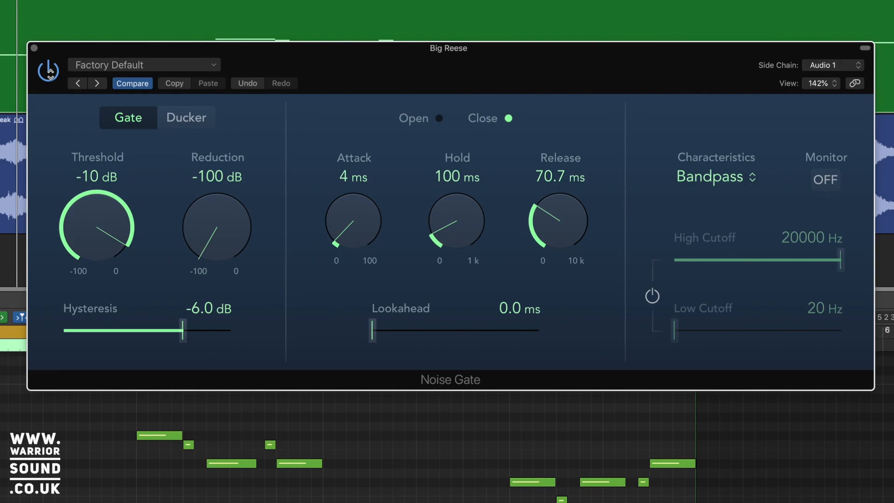
click(49, 71)
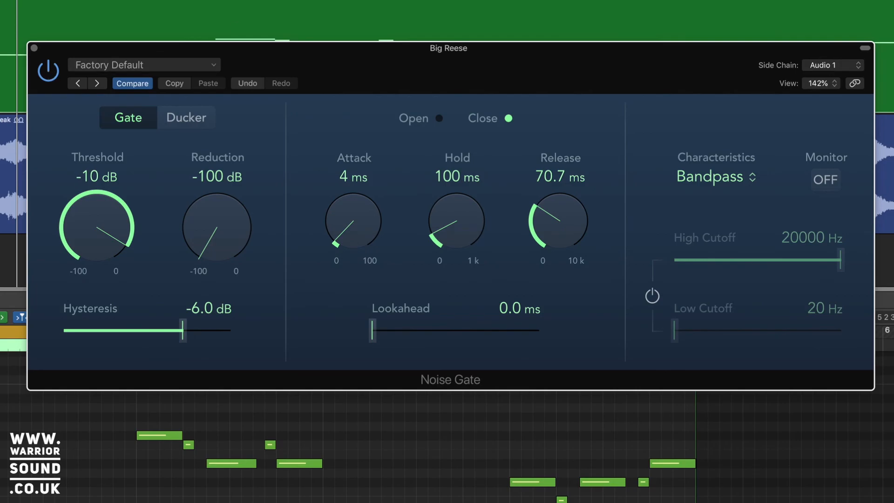